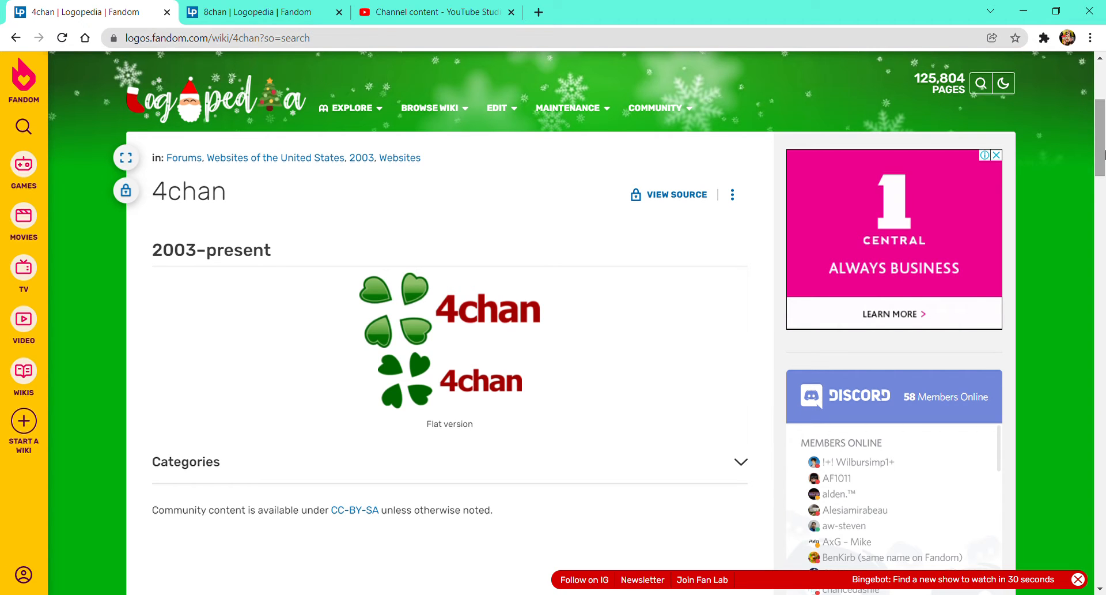
- Switch to the Logopedia 8chan article showing its 2013–present green infinity logo
click(262, 11)
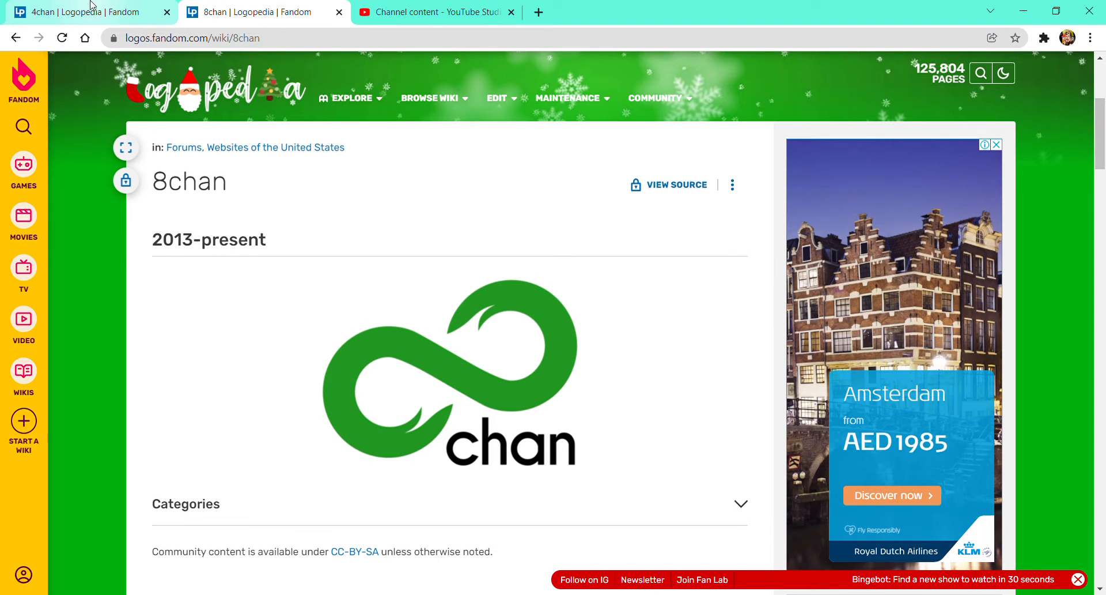
- Switch back to the Logopedia 4chan article with its 2003–present clover logos
click(85, 11)
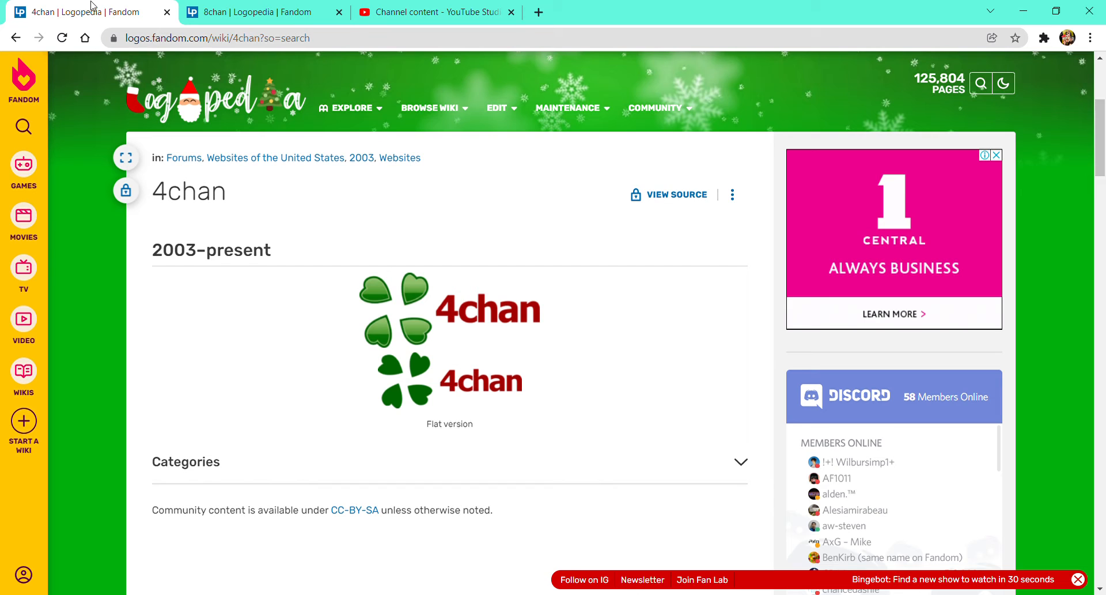
mouse_move(6, 180)
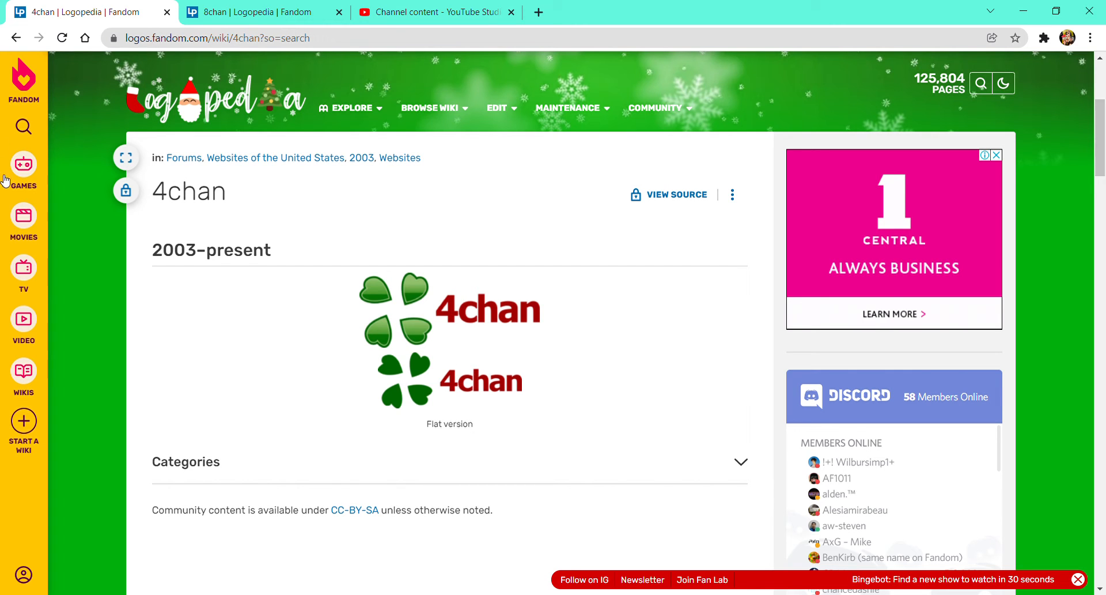